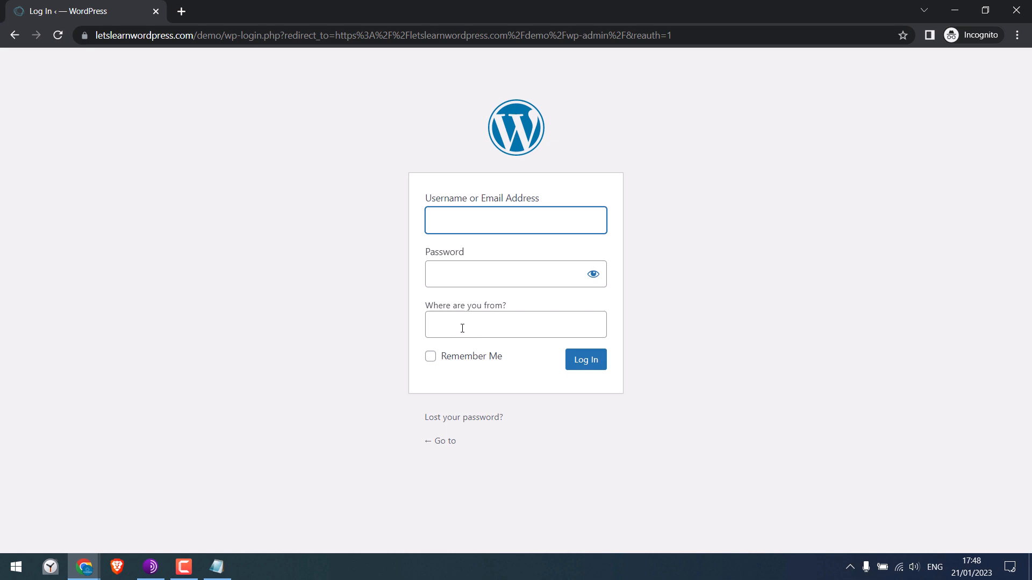
- Enter 'demo' and bring the site's login page up in the browser
type("demo")
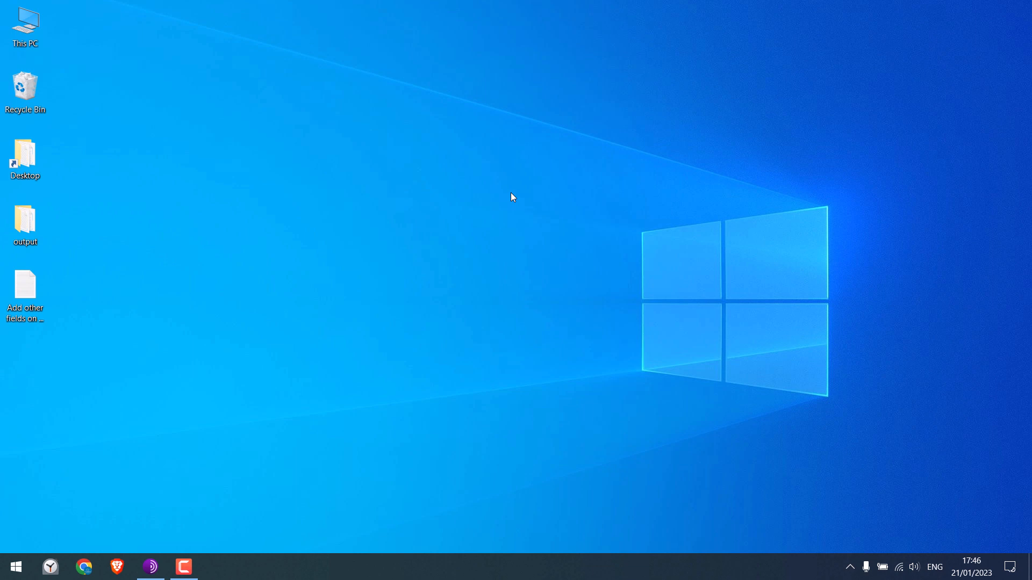
mouse_move(306, 381)
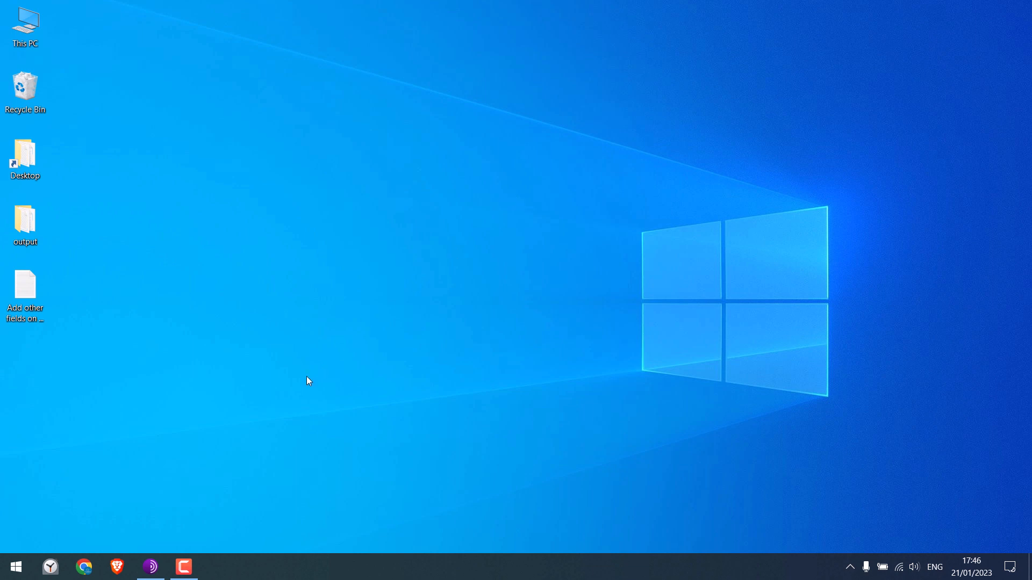
mouse_move(330, 185)
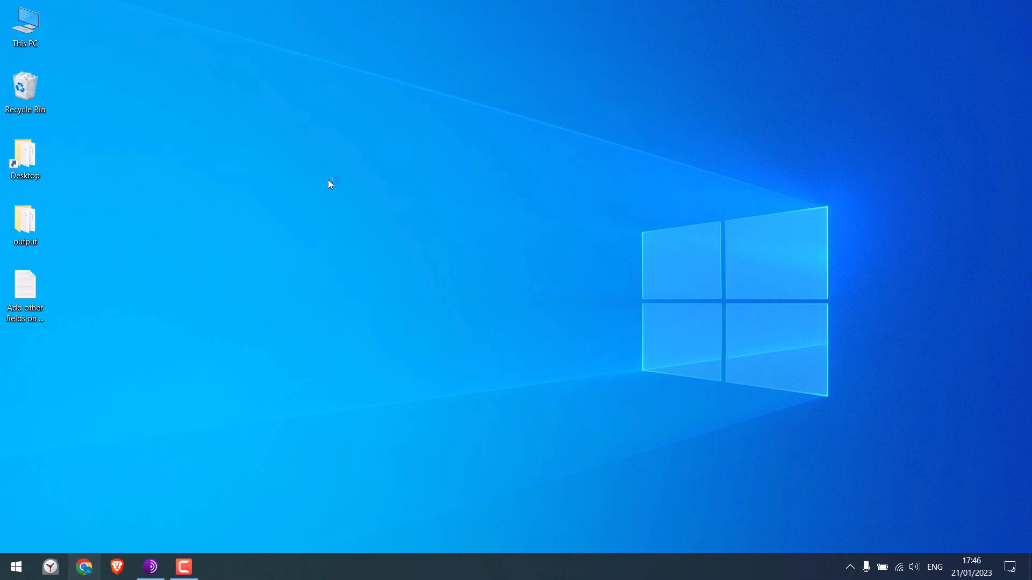
left_click(84, 567)
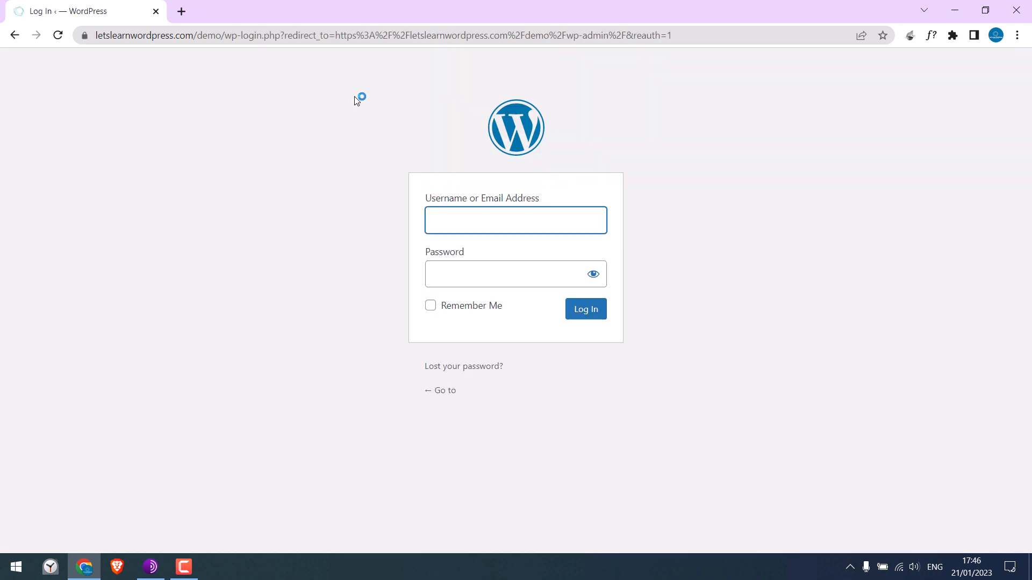
mouse_move(549, 307)
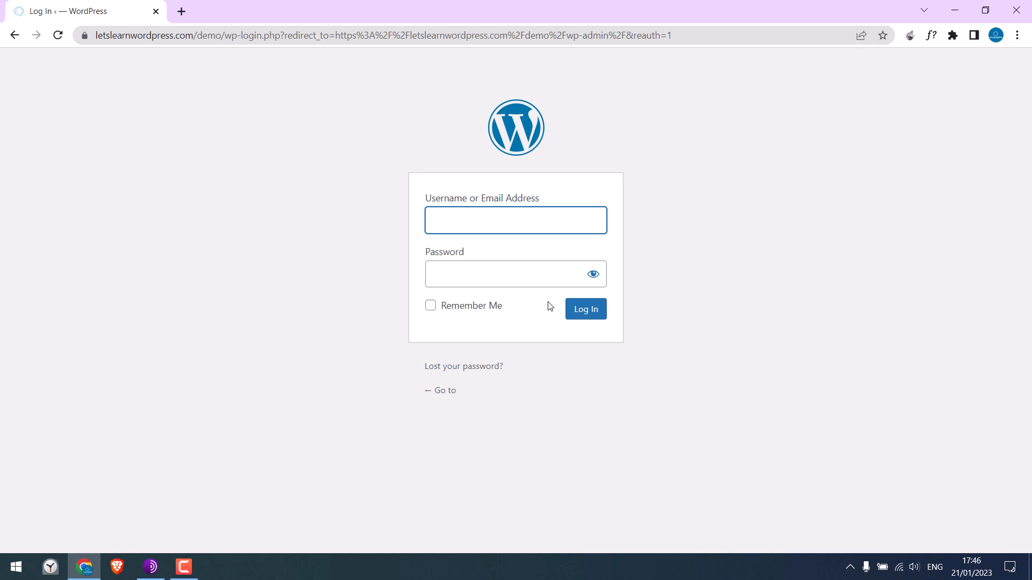
mouse_move(531, 303)
type("demo")
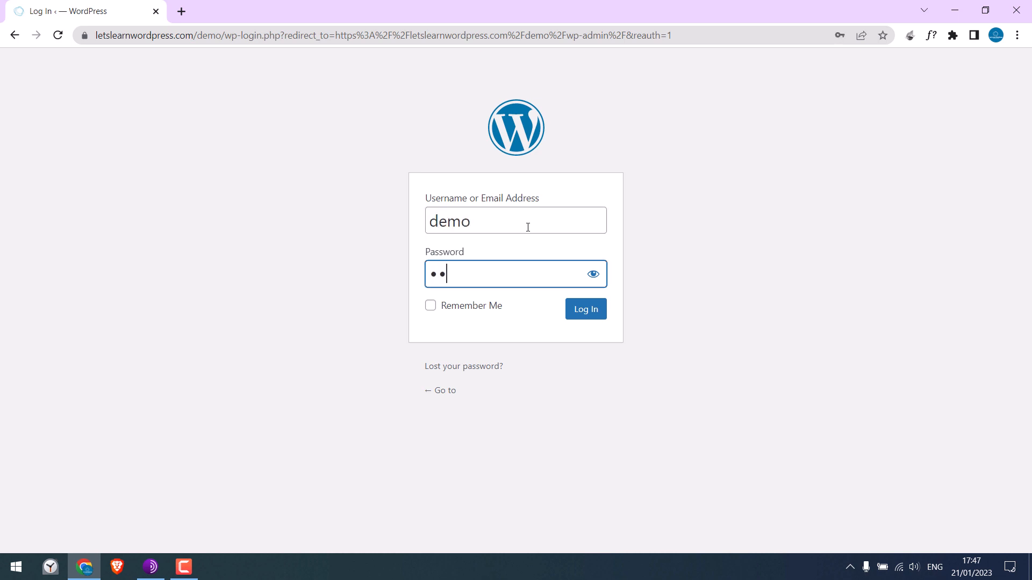
- Submit the demo user's login credentials to reach the admin Dashboard
left_click(584, 308)
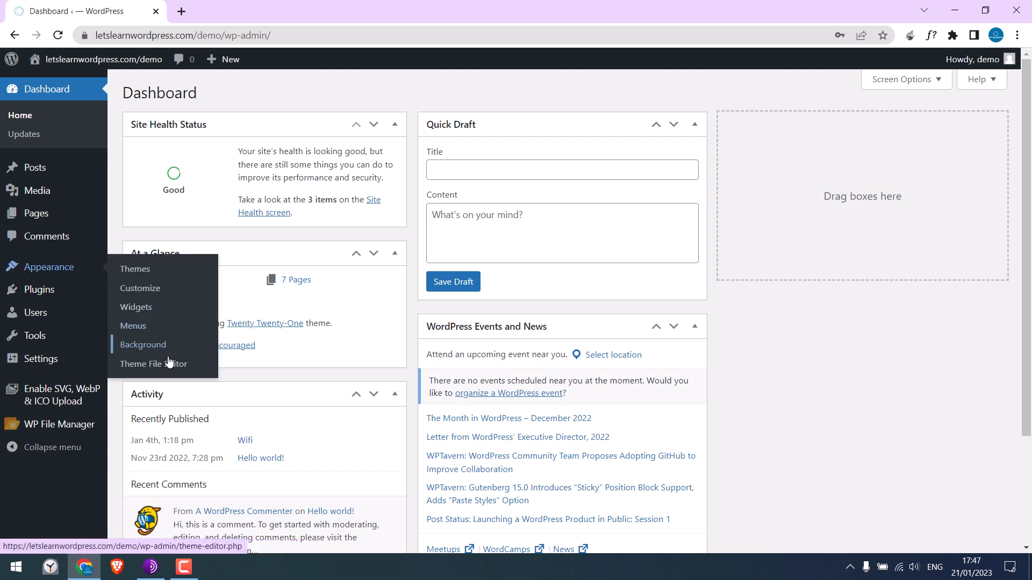
- Open the Theme File Editor and load Twenty Twenty-One's functions.php
left_click(154, 364)
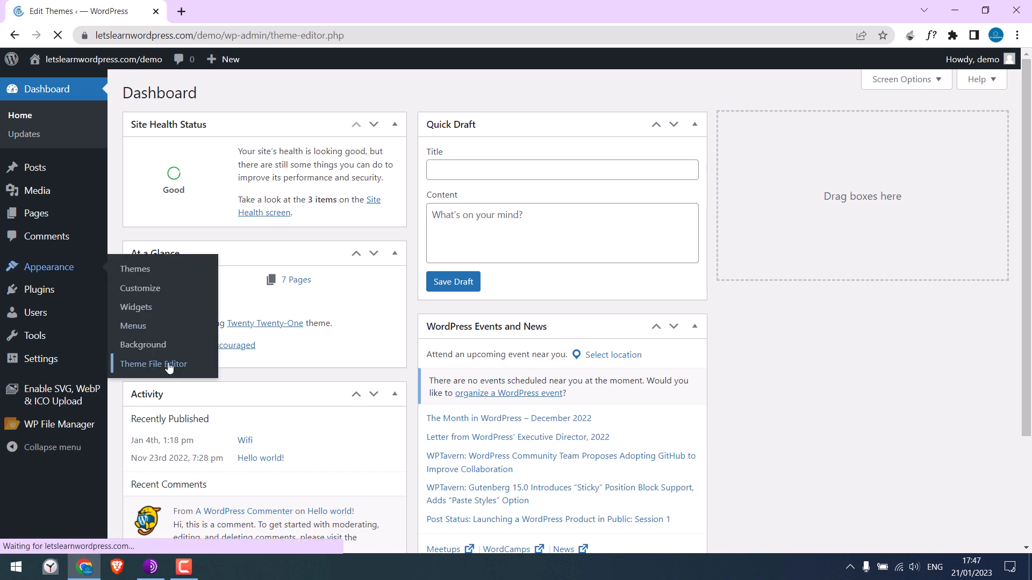
left_click(153, 363)
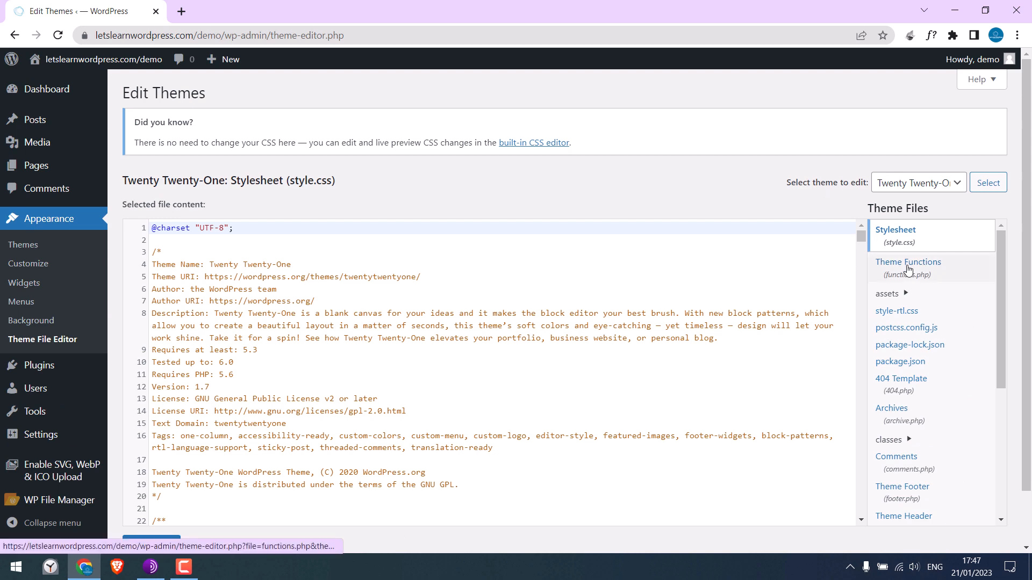
left_click(908, 268)
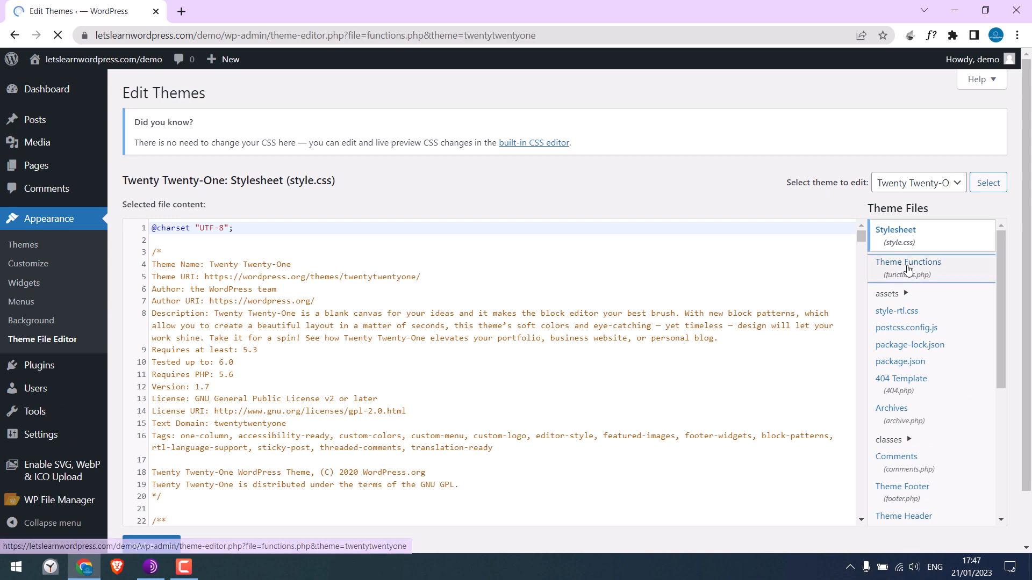
left_click(908, 262)
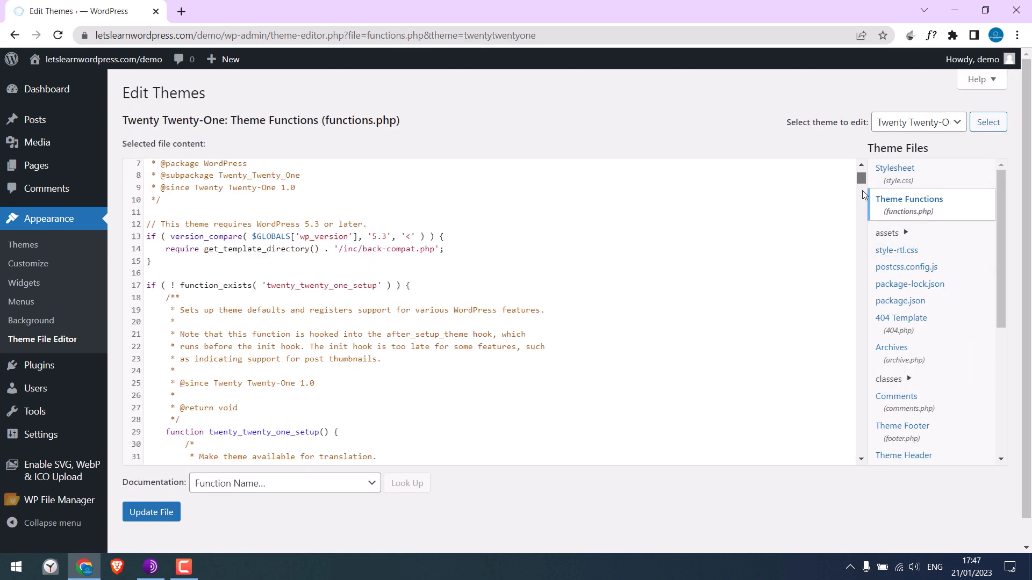
scroll("down", 3)
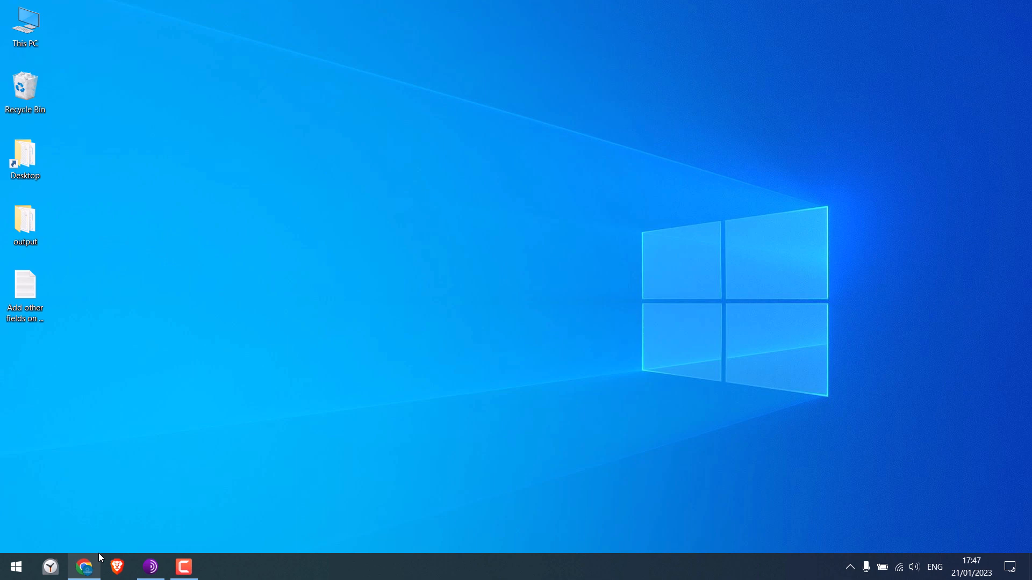
- Open the 'Add other fields on Login Form' notes and select the answer placeholder text
left_click_drag(25, 290, 433, 158)
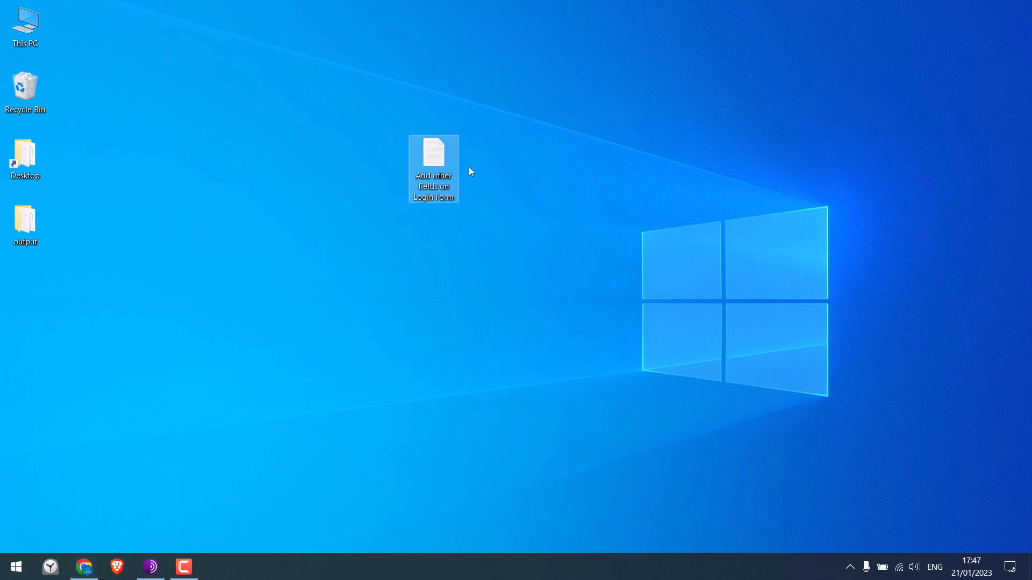
double_click(433, 153)
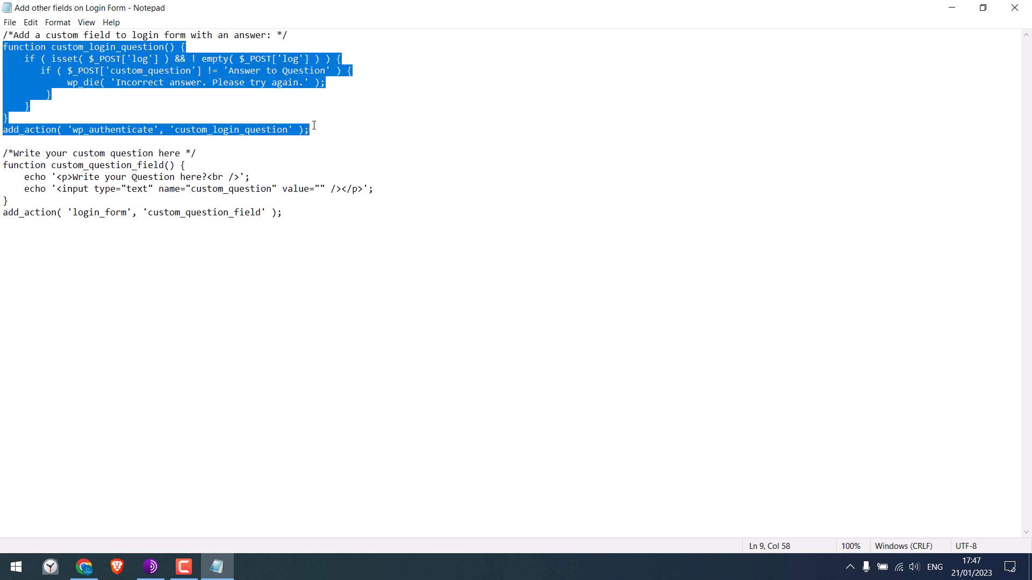
left_click(229, 70)
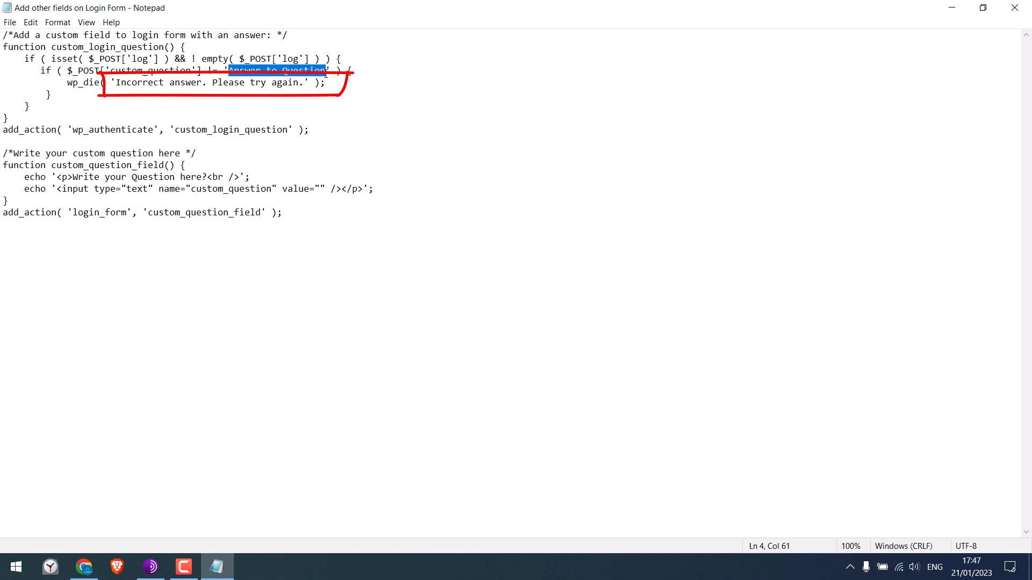
left_click_drag(3, 153, 282, 212)
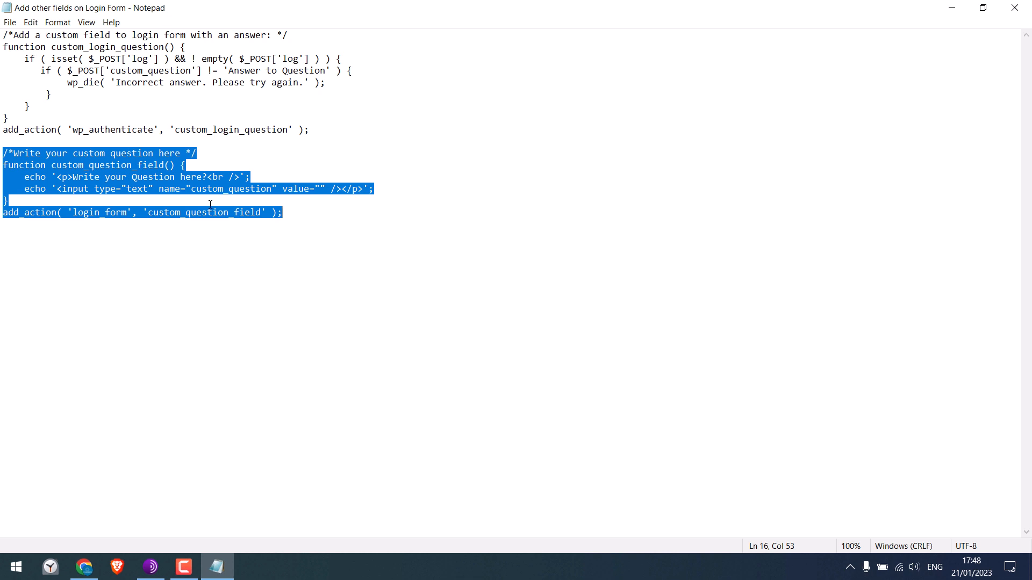
- Replace the question placeholder with 'Where are you from?'
left_click(73, 177)
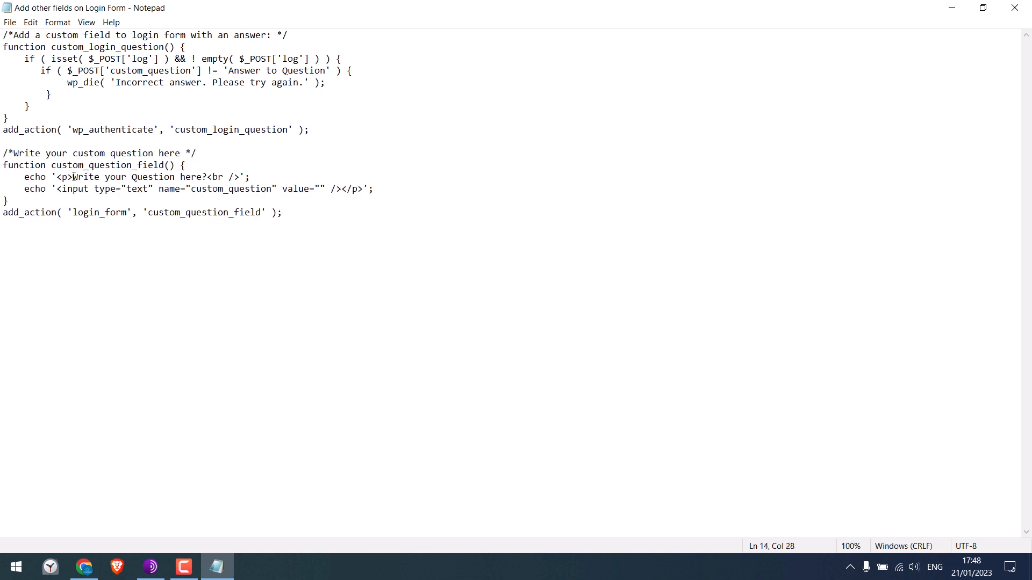
left_click_drag(73, 177, 206, 176)
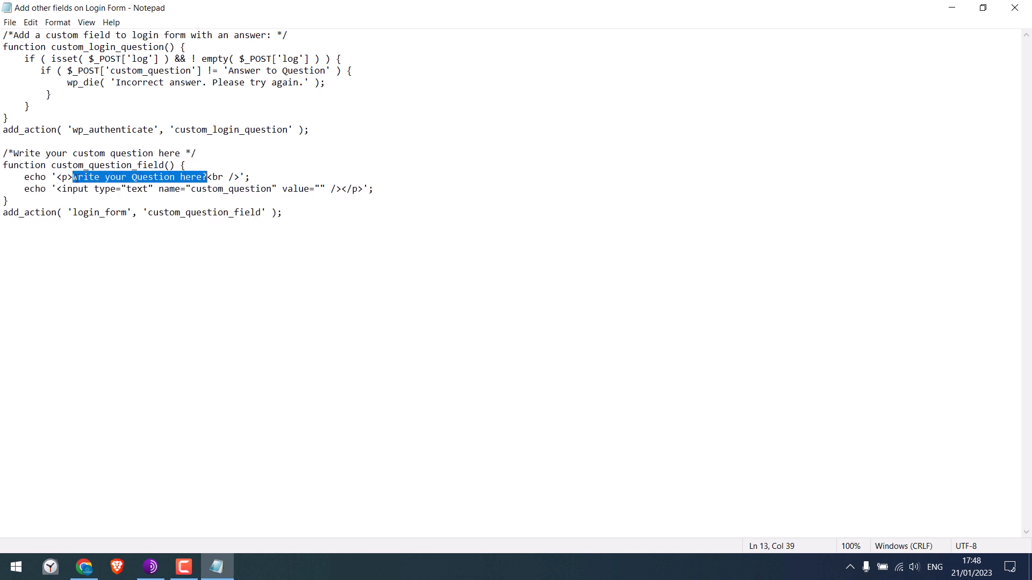
type("Where are you from")
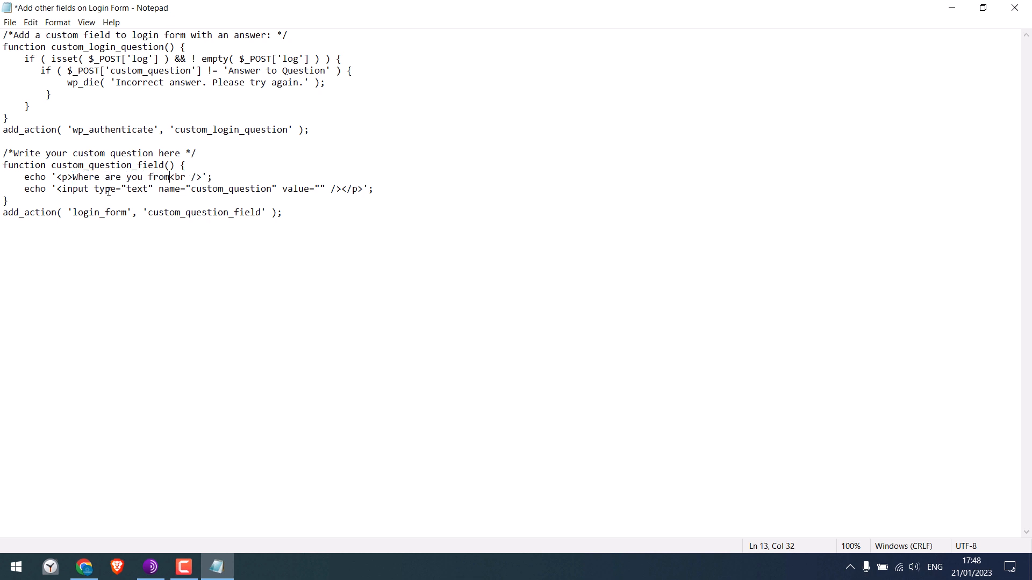
type("?")
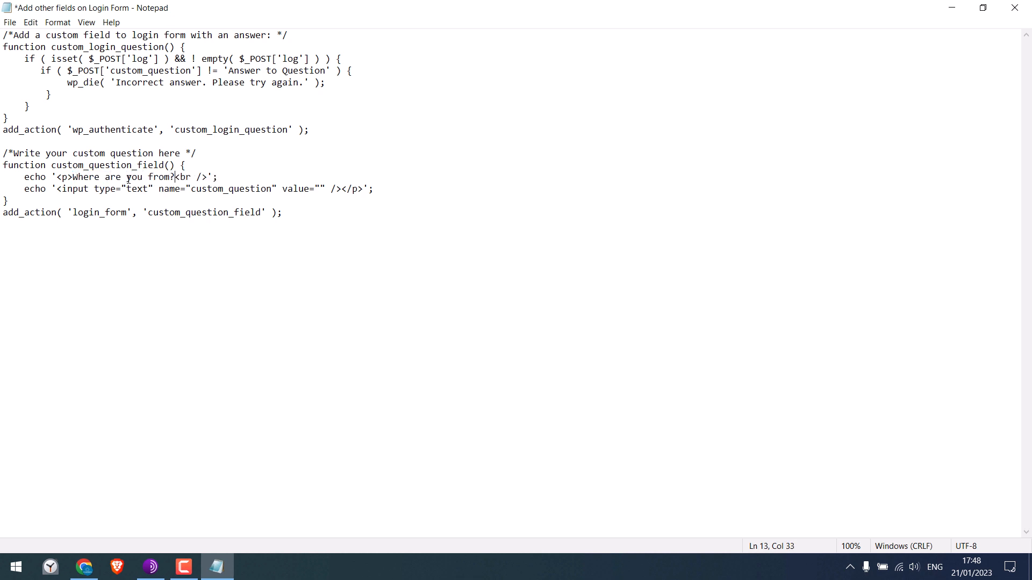
- Set the required answer to 'Nepal' and select the whole snippet for copying
double_click(276, 71)
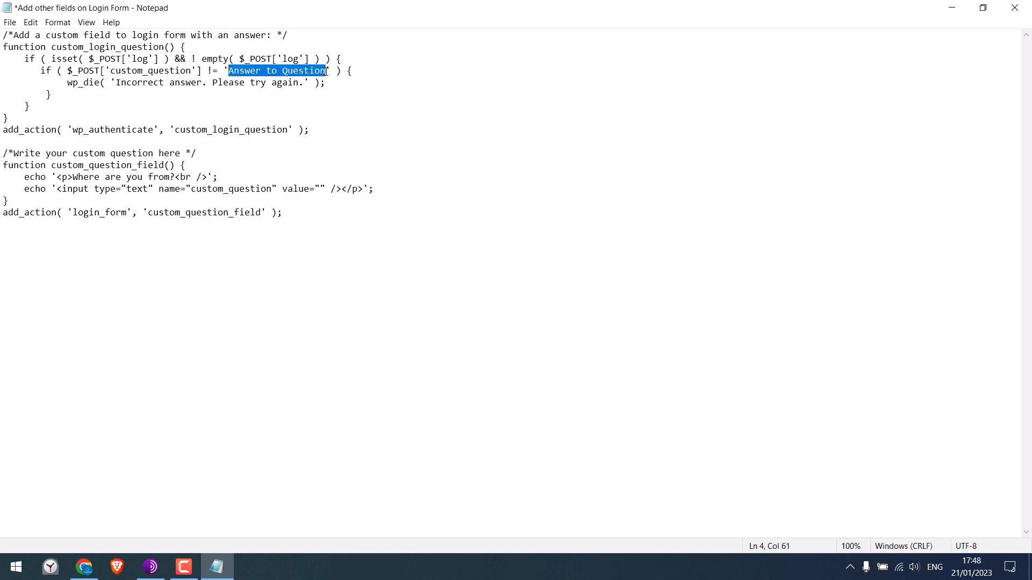
type("Nepal")
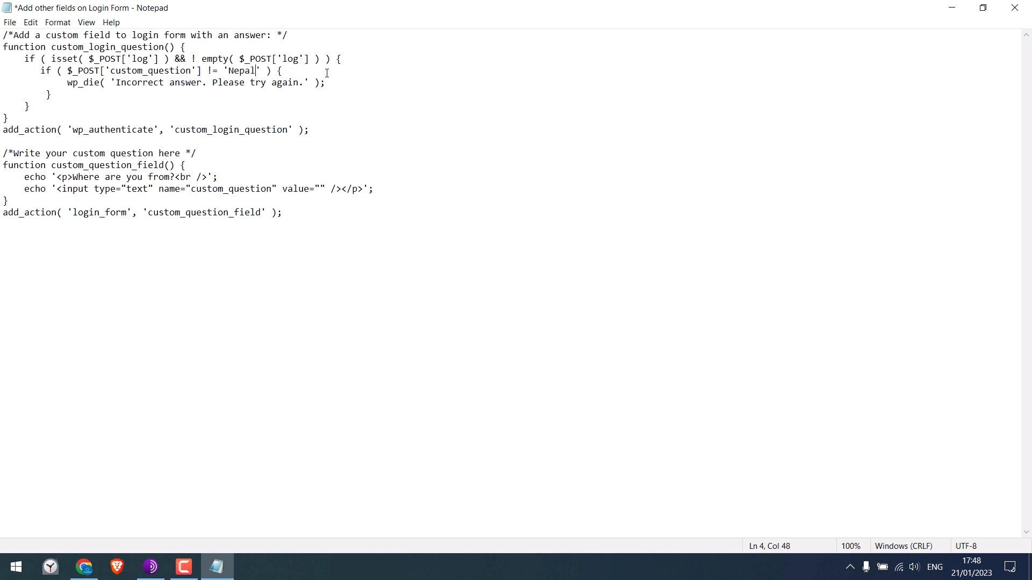
mouse_move(103, 175)
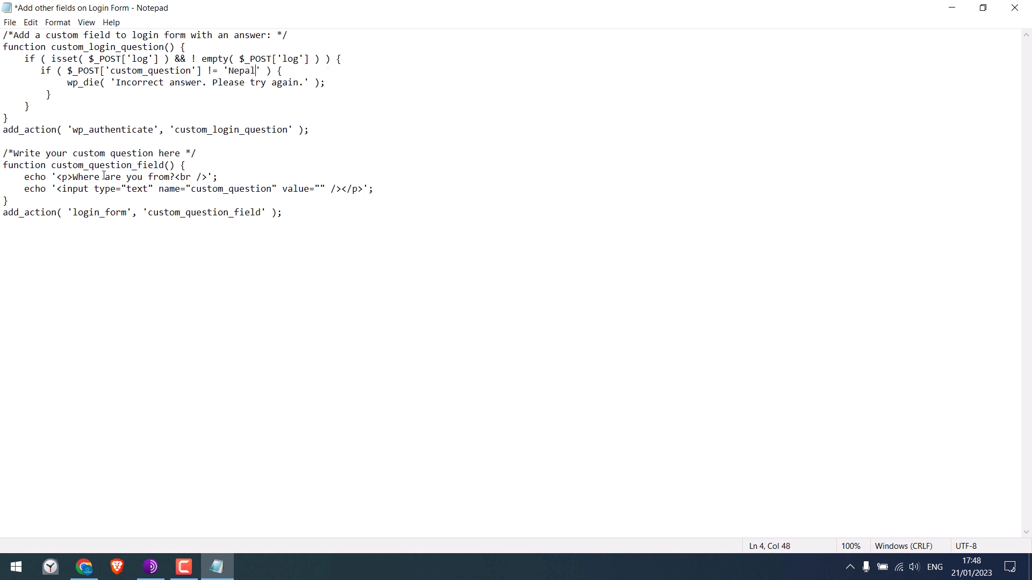
left_click_drag(73, 177, 174, 177)
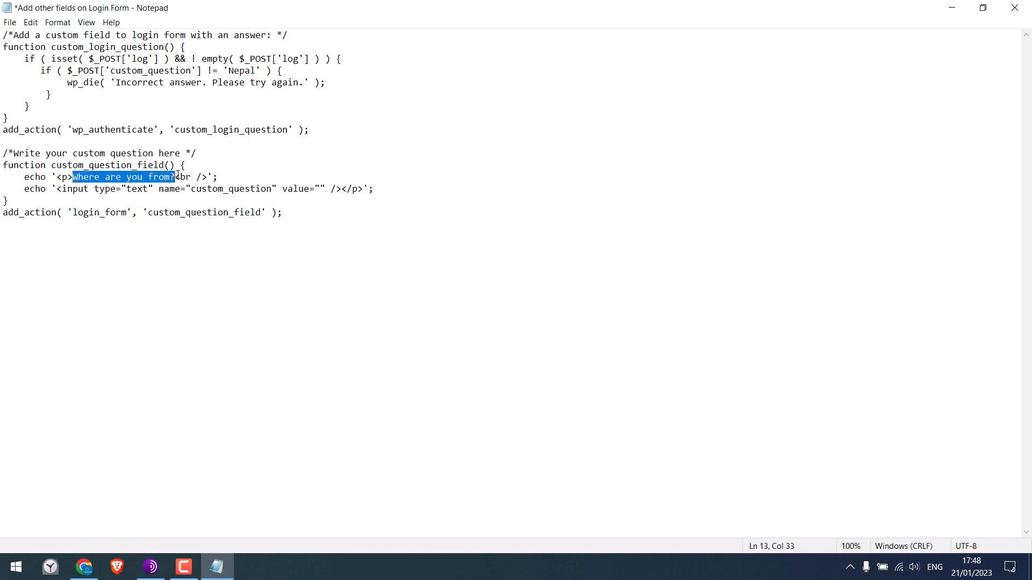
double_click(242, 71)
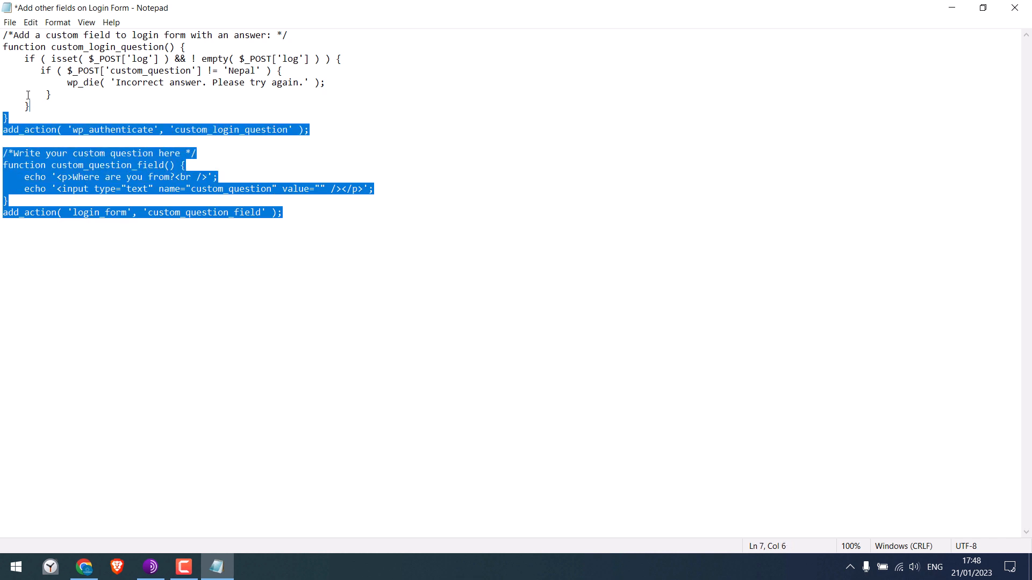
key("ctrl+a")
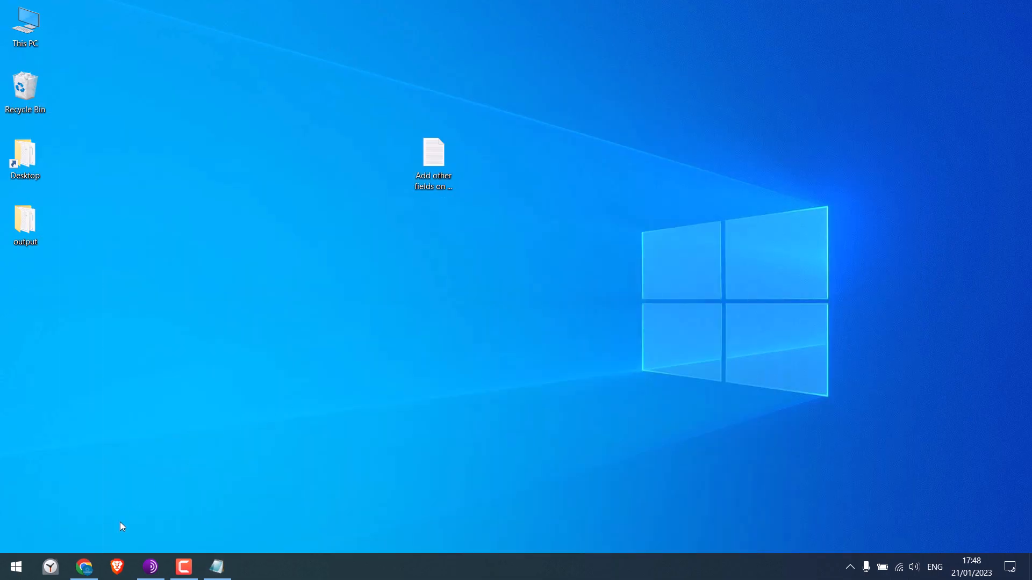
- Save functions.php with the pasted login-question code in the theme editor
left_click(85, 566)
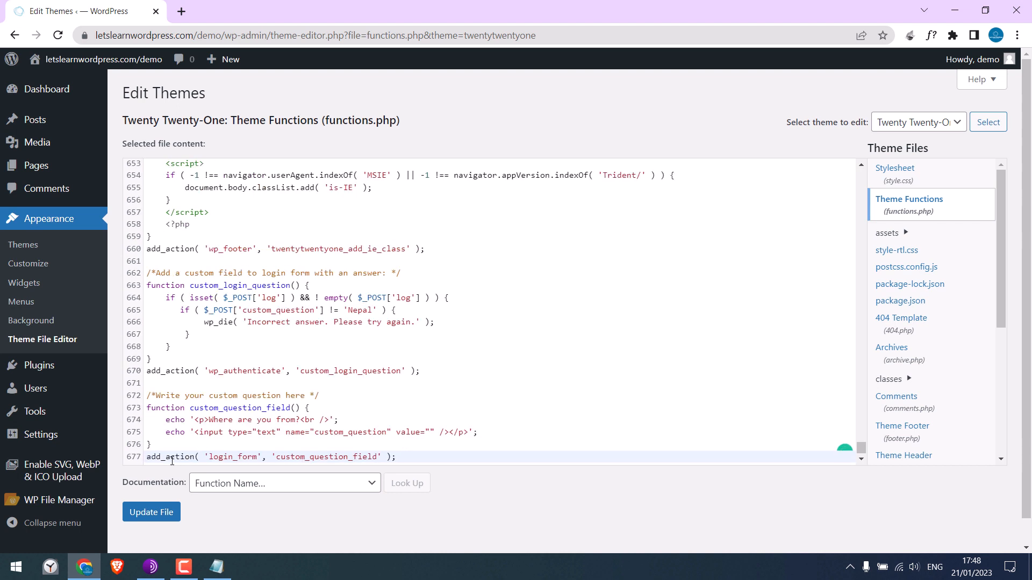
left_click(150, 512)
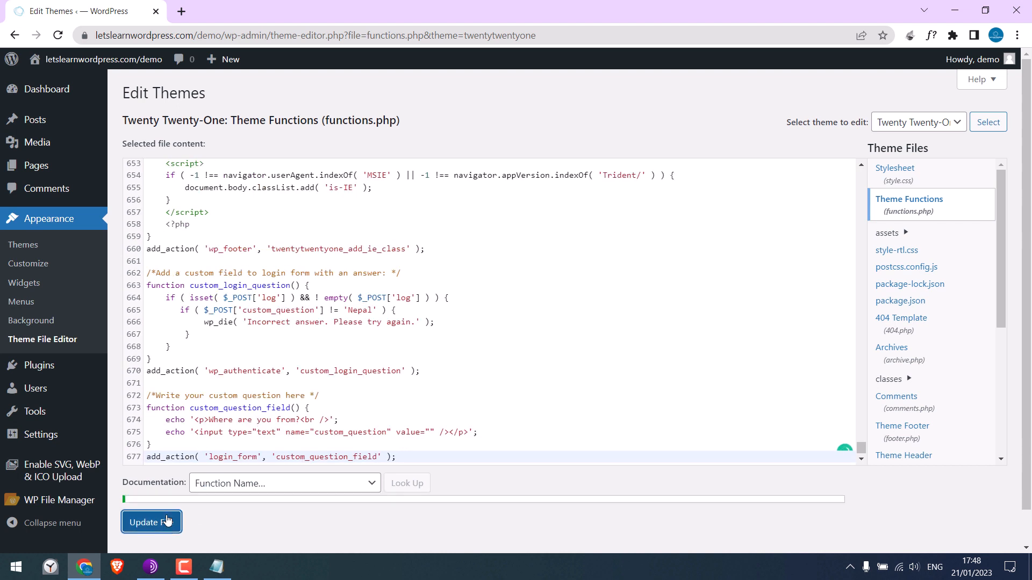
left_click(150, 522)
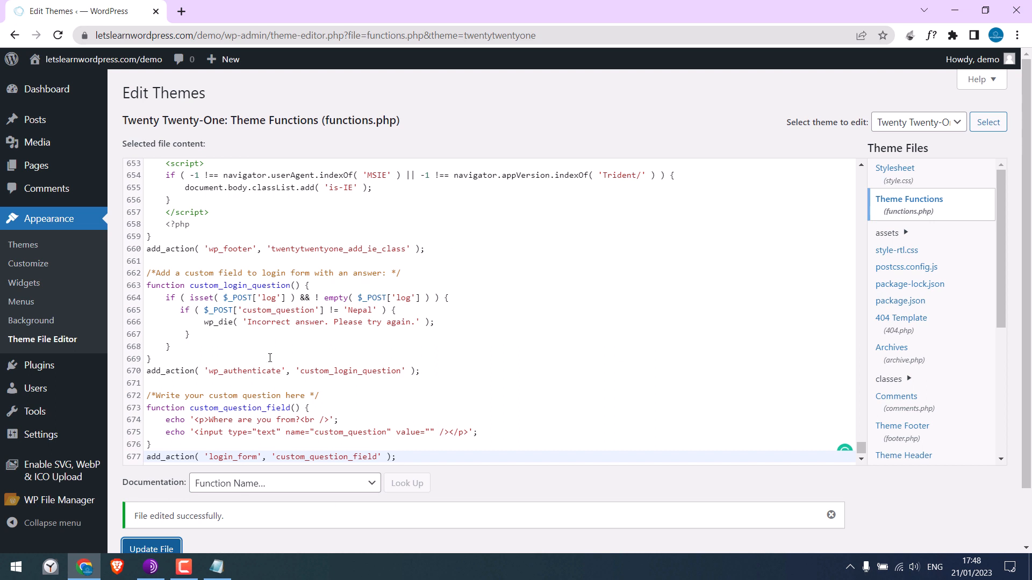
left_click(310, 35)
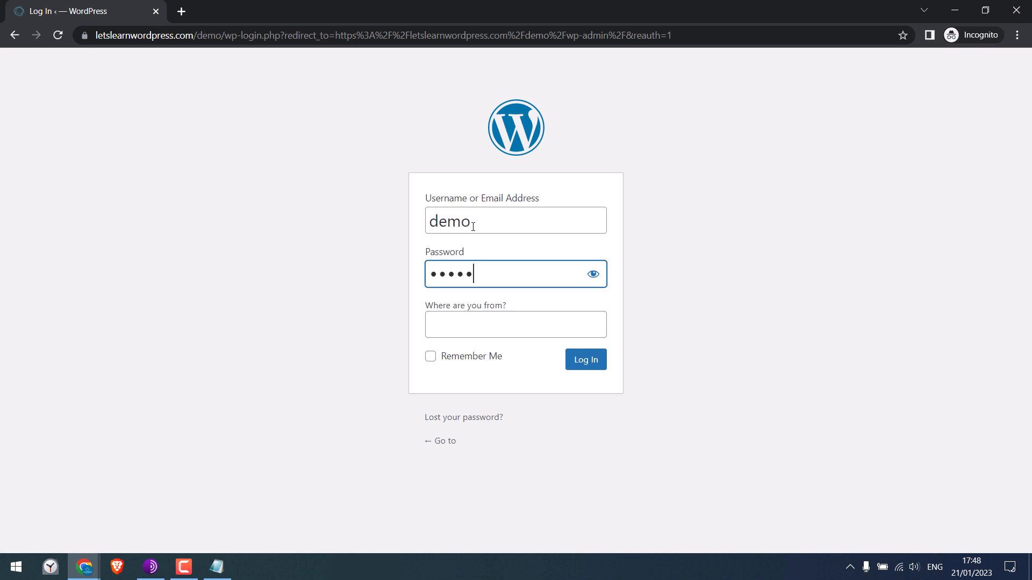
- Submit the login with 'asdasdas' as the answer, producing the incorrect-answer error
type("asdas")
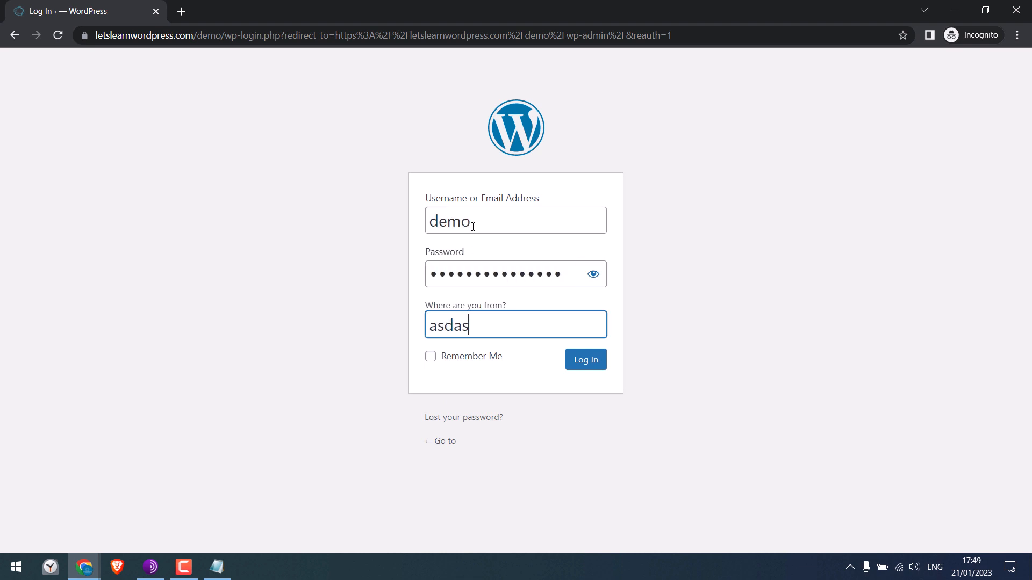
type("das")
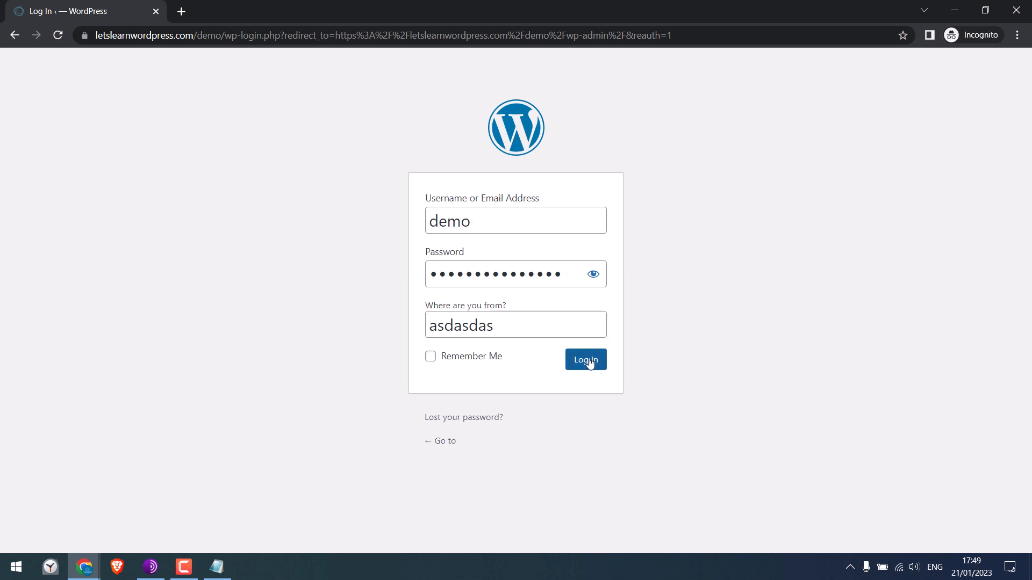
left_click(584, 360)
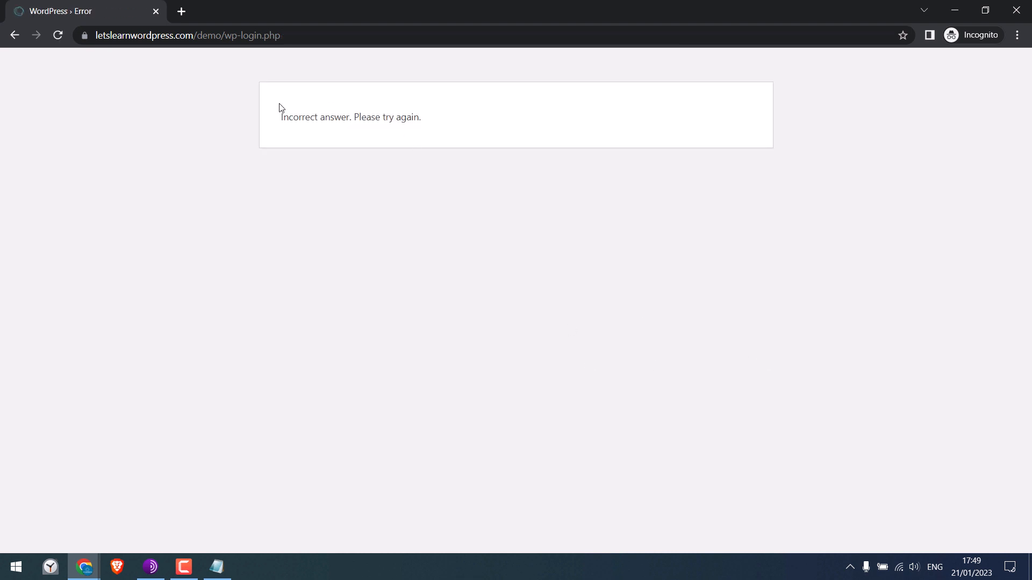
mouse_move(29, 58)
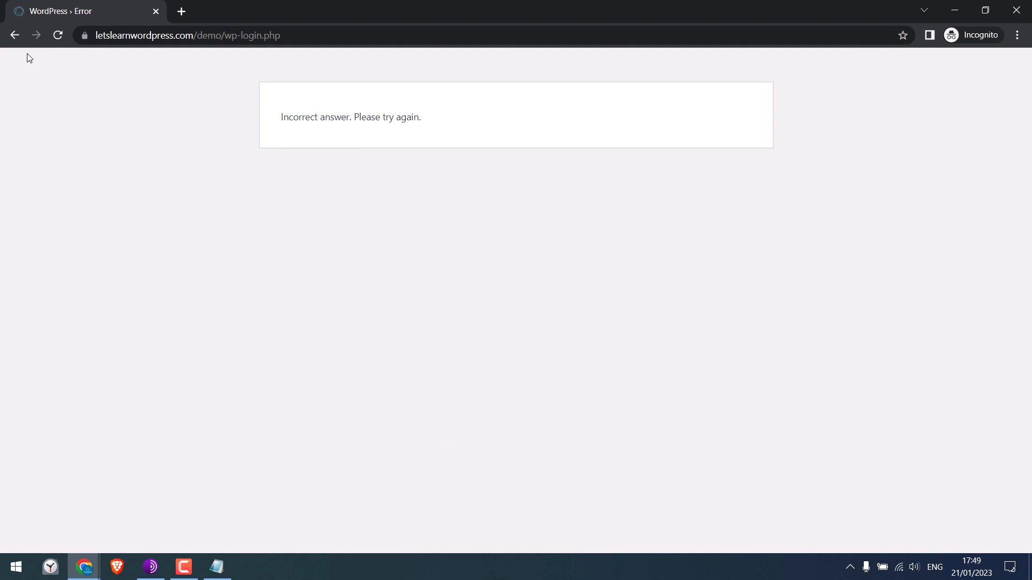
- Return to the login form, answer 'Nepal', and log in to the Dashboard
left_click(15, 35)
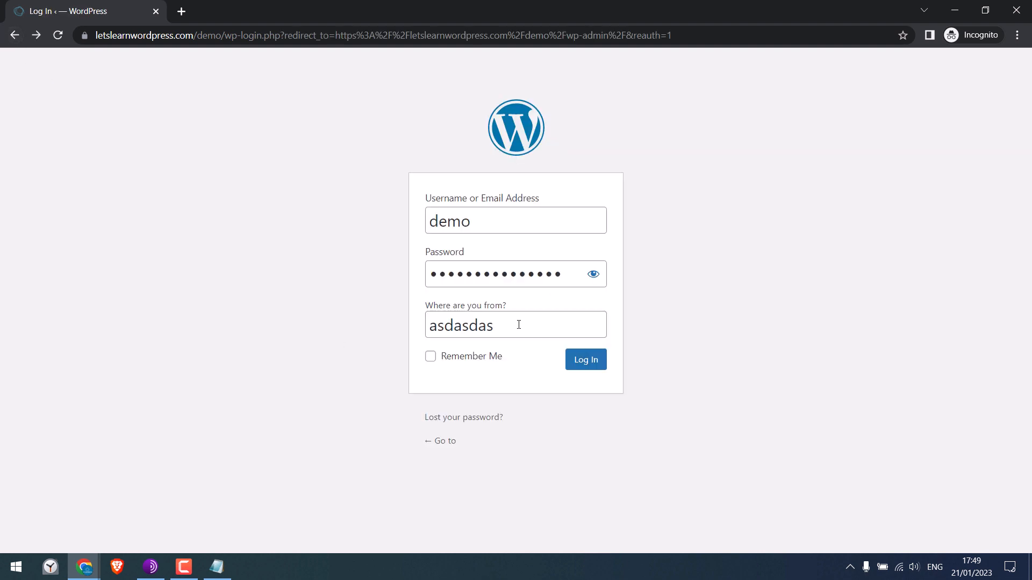
type("Nepal")
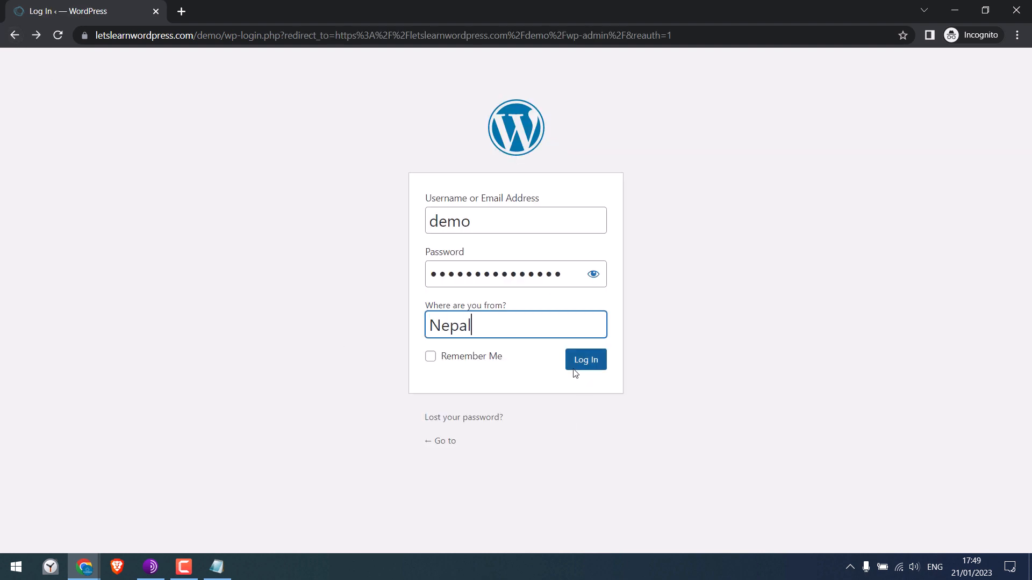
left_click(584, 359)
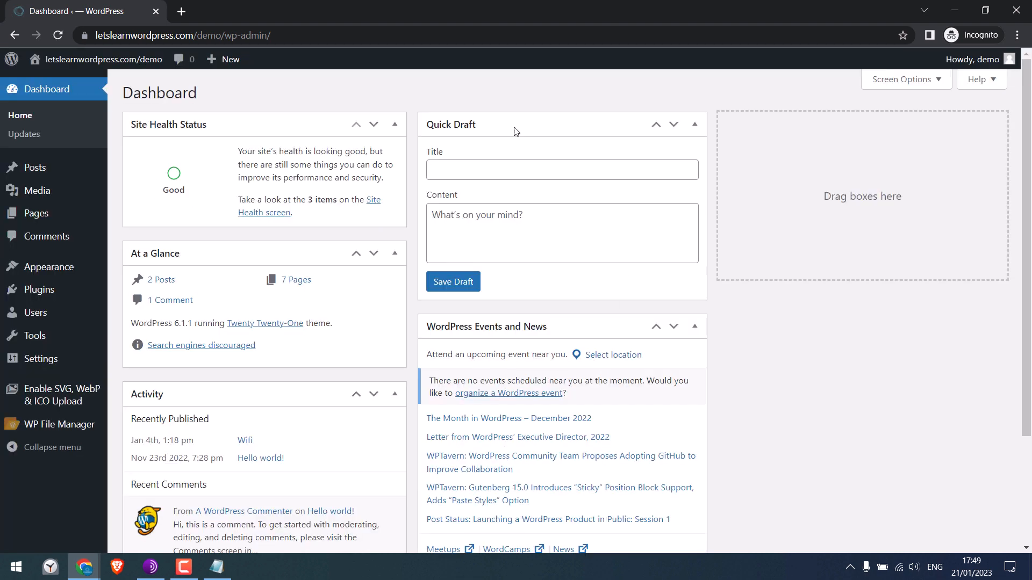